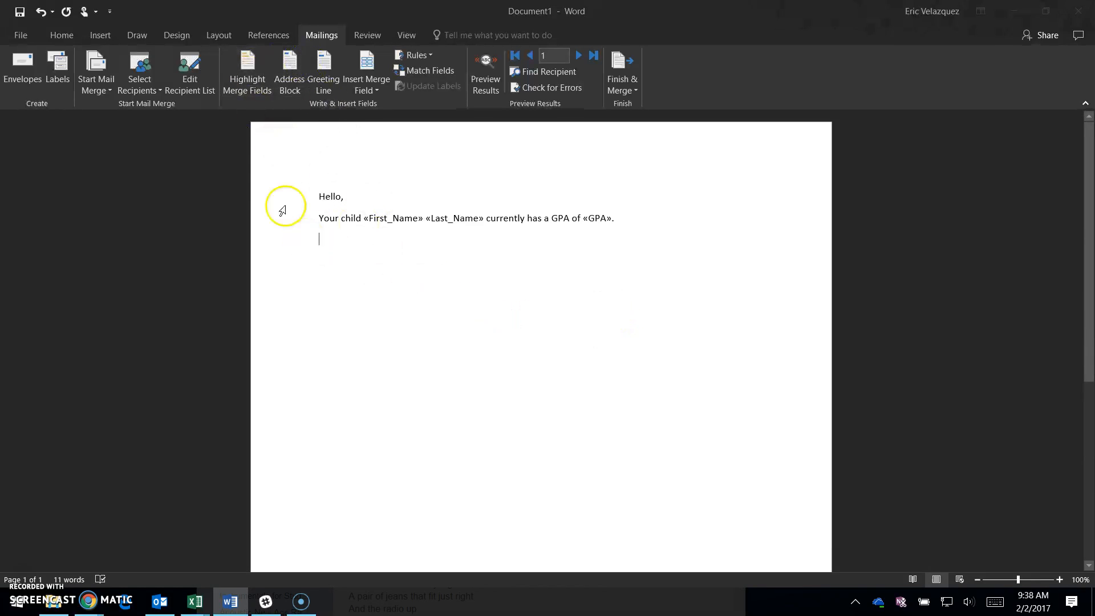
{"action": "mouse_move", "coordinate": [165, 135]}
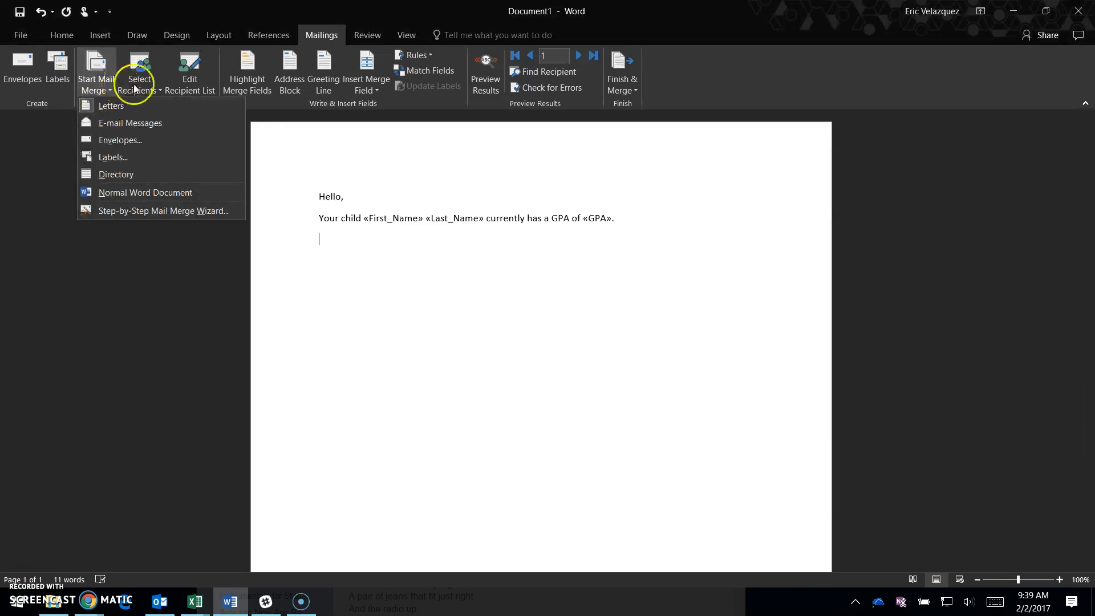
Step: Browse the Start Mail Merge and Insert Merge Field lists without inserting anything new
{"action": "left_click", "coordinate": [139, 72]}
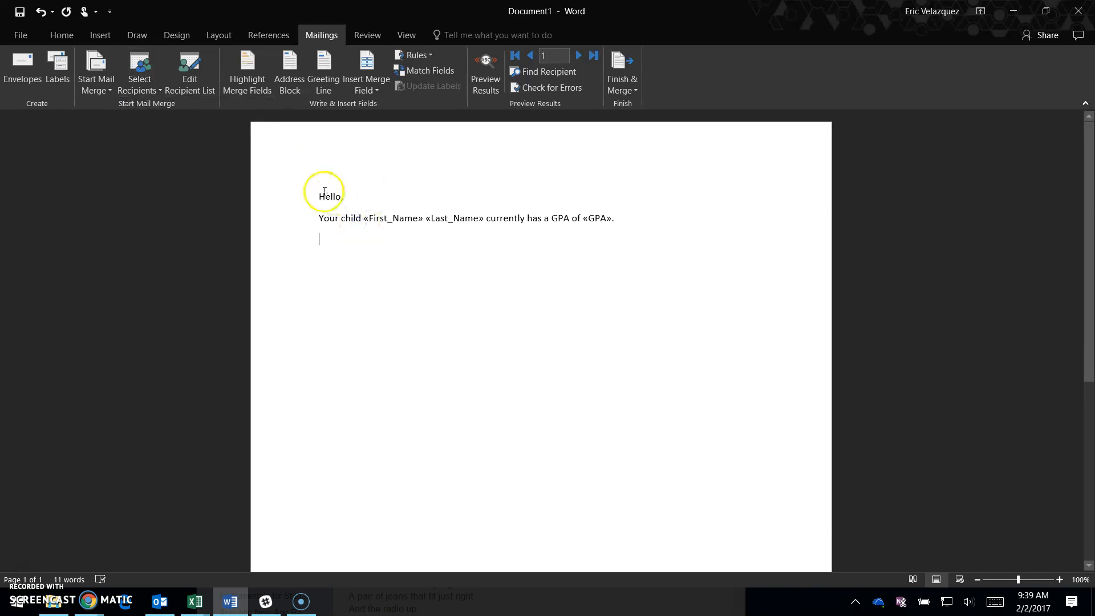
{"action": "type", "text": ","}
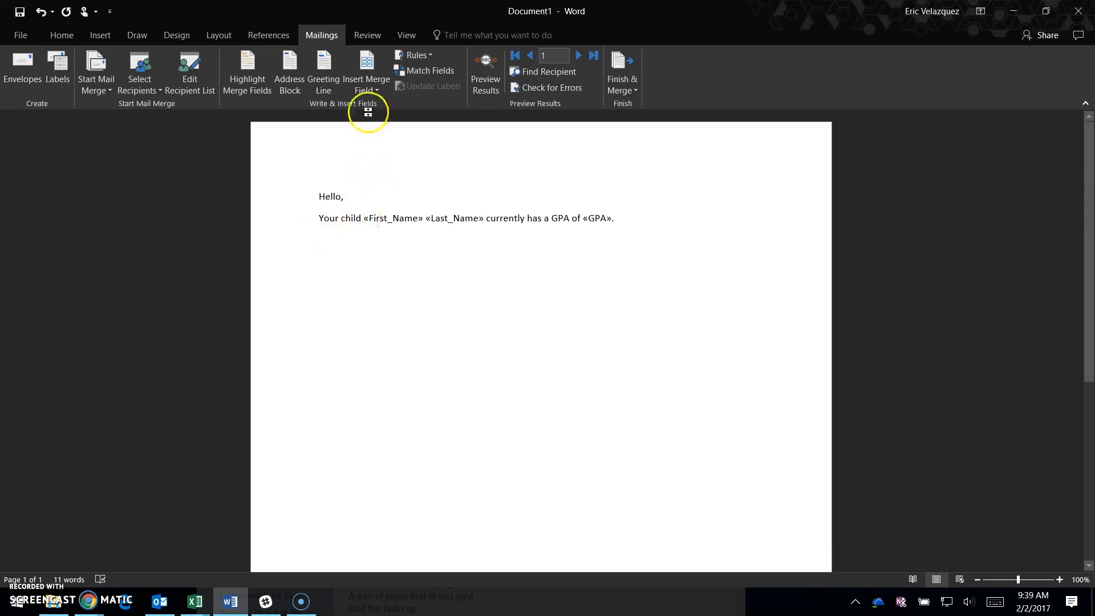
{"action": "left_click", "coordinate": [365, 72]}
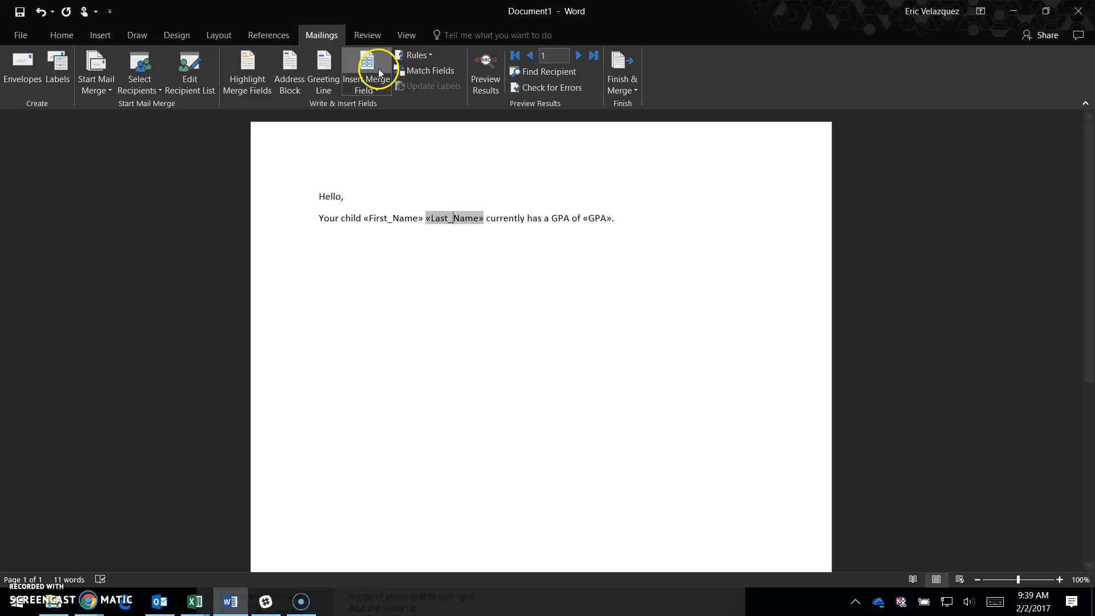
{"action": "left_click", "coordinate": [366, 70]}
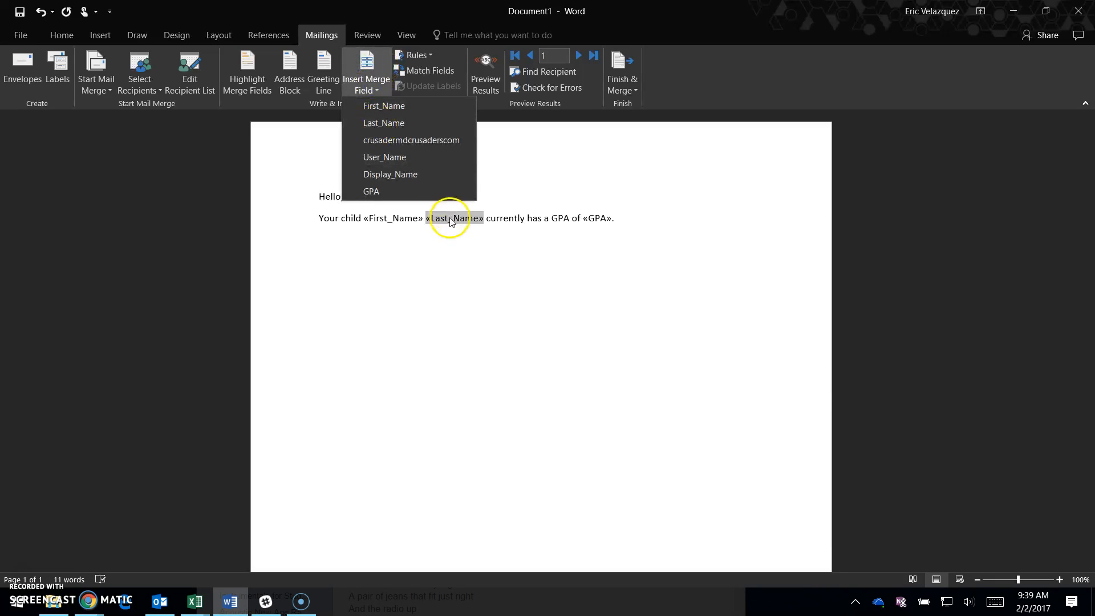
{"action": "left_click", "coordinate": [544, 218]}
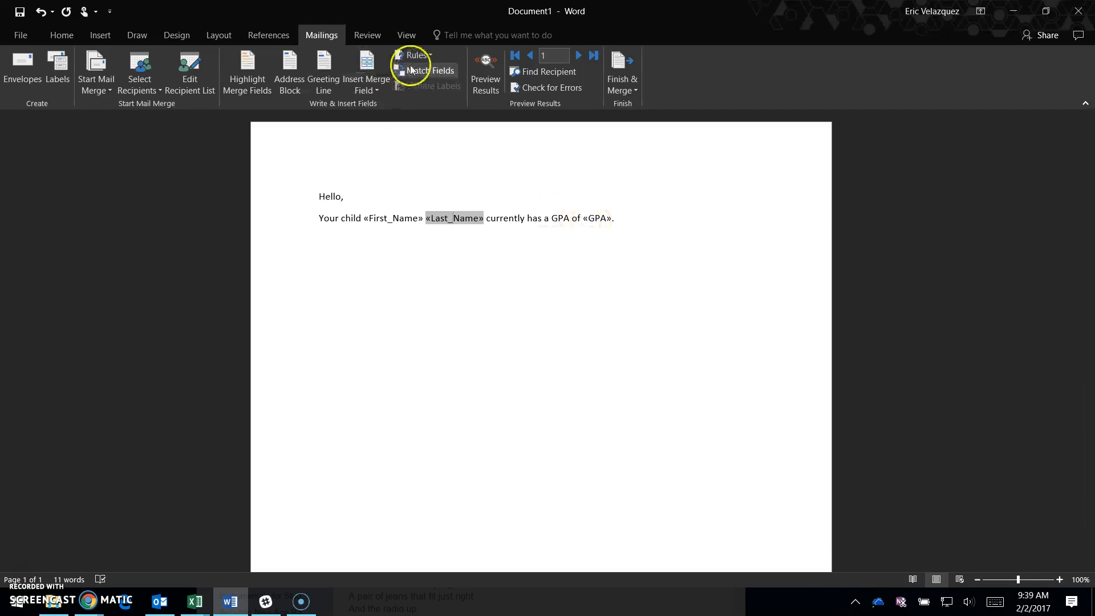
{"action": "left_click", "coordinate": [365, 73]}
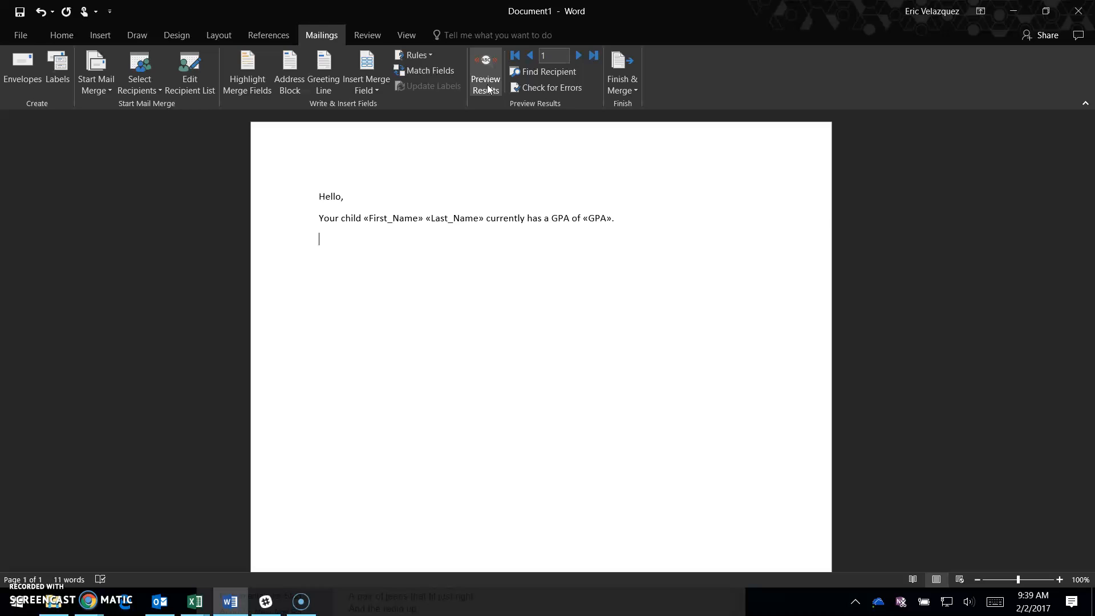
Step: Preview results with real data and step to record 3, Bob Crusader with GPA 1.846549846
{"action": "left_click", "coordinate": [485, 72]}
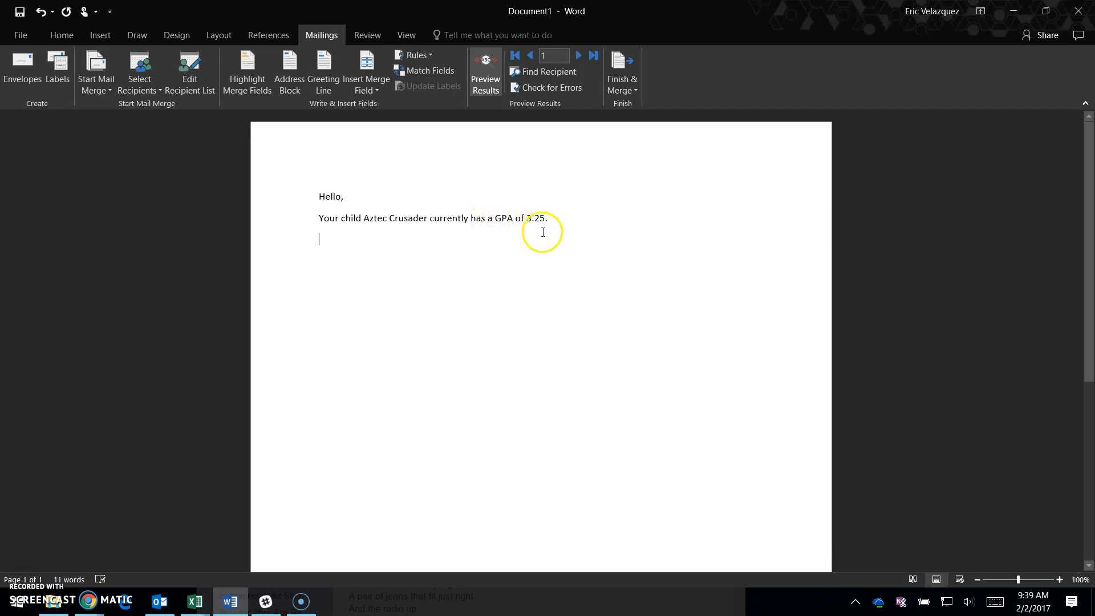
{"action": "double_click", "coordinate": [534, 218]}
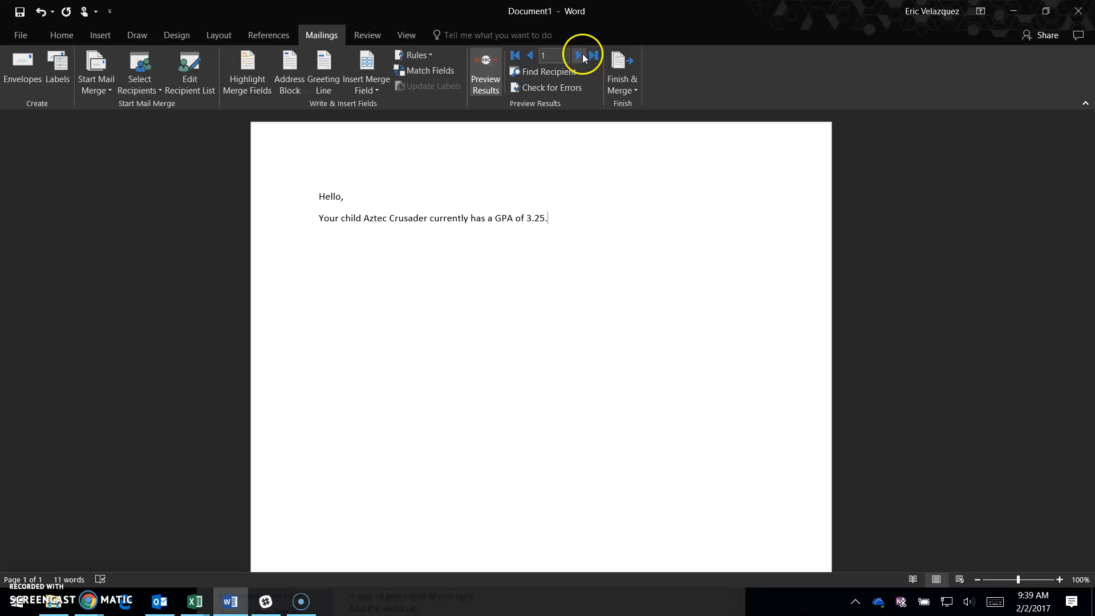
{"action": "left_click", "coordinate": [578, 56]}
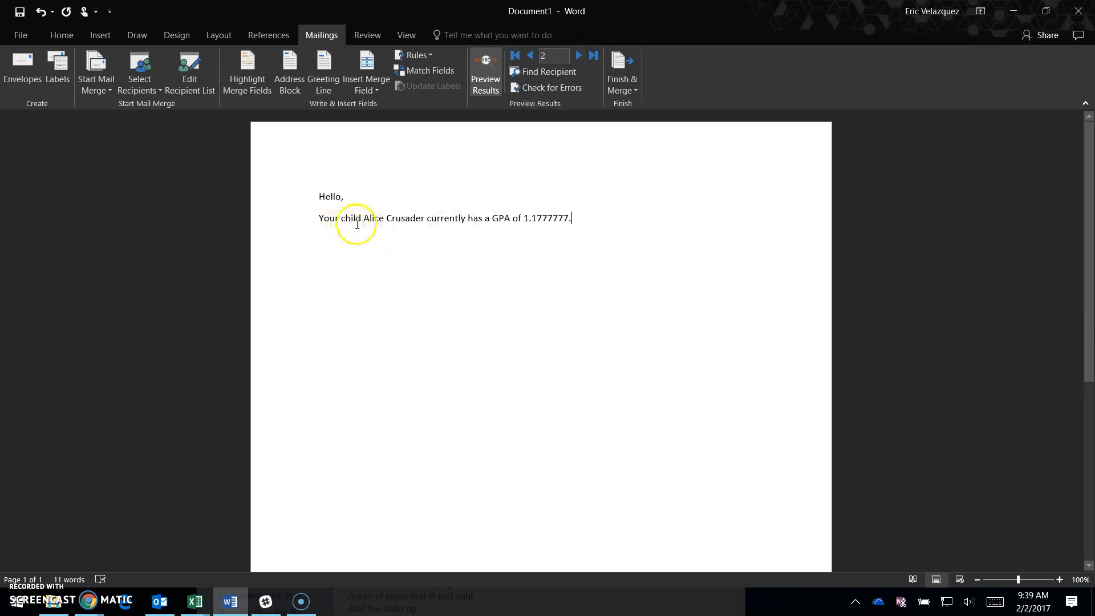
{"action": "mouse_move", "coordinate": [426, 216]}
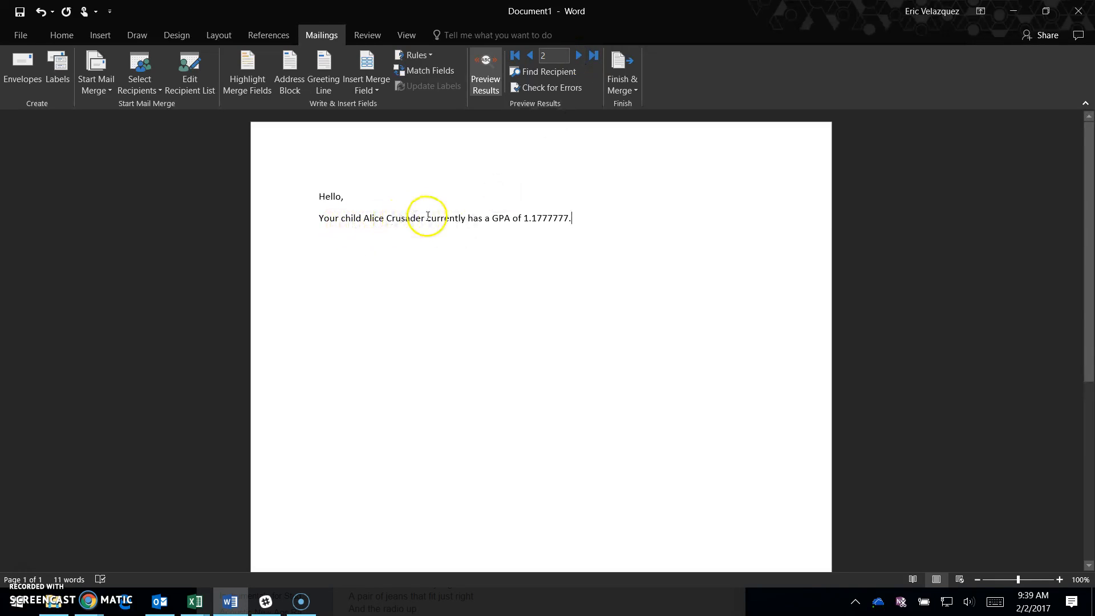
{"action": "mouse_move", "coordinate": [527, 219]}
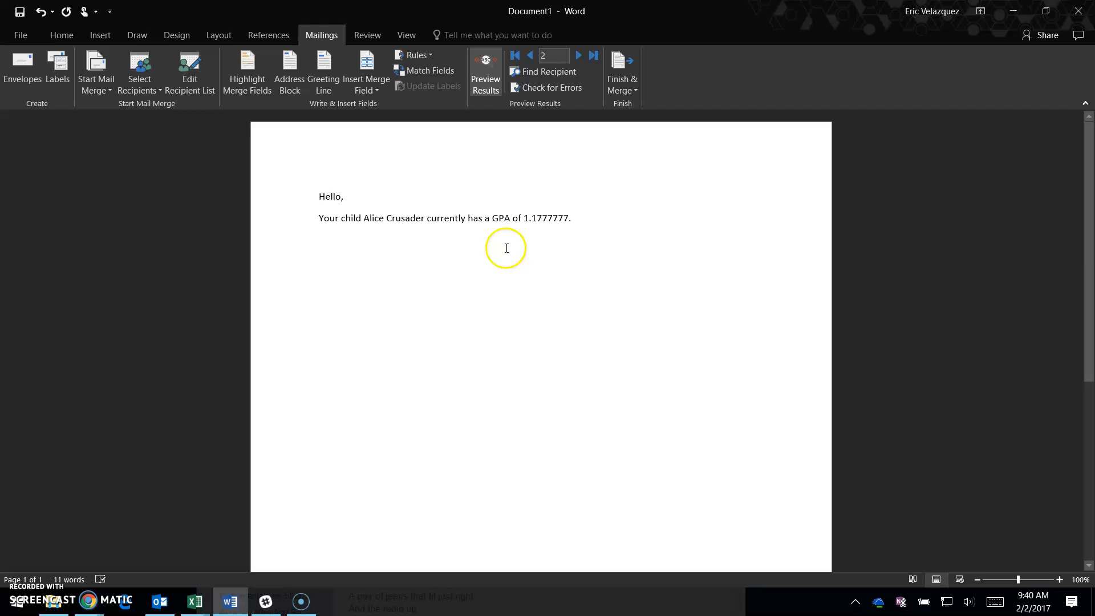
{"action": "mouse_move", "coordinate": [531, 216]}
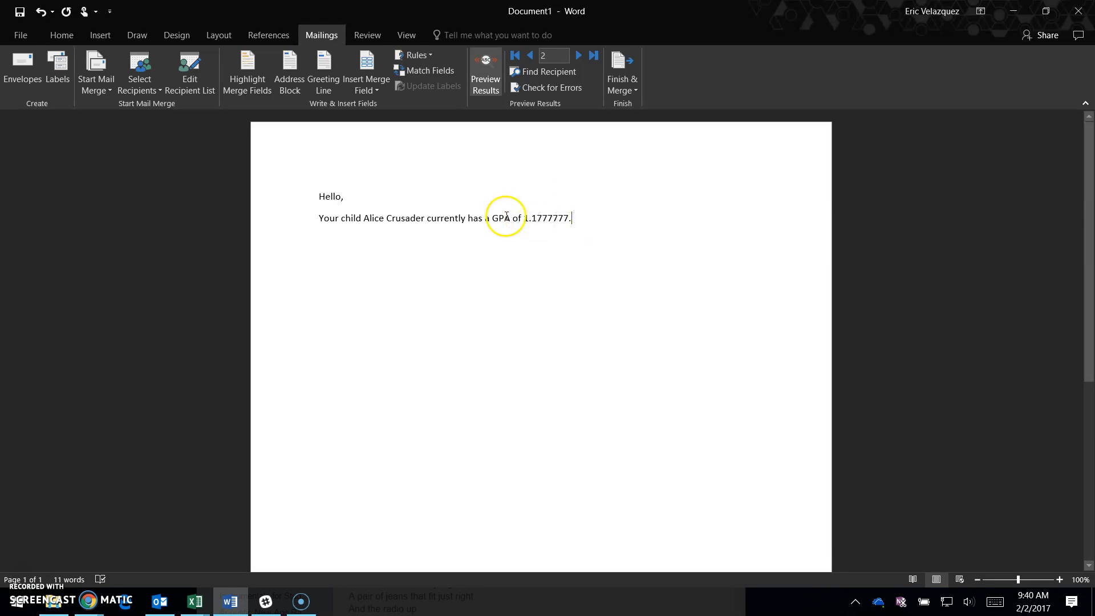
{"action": "mouse_move", "coordinate": [523, 218]}
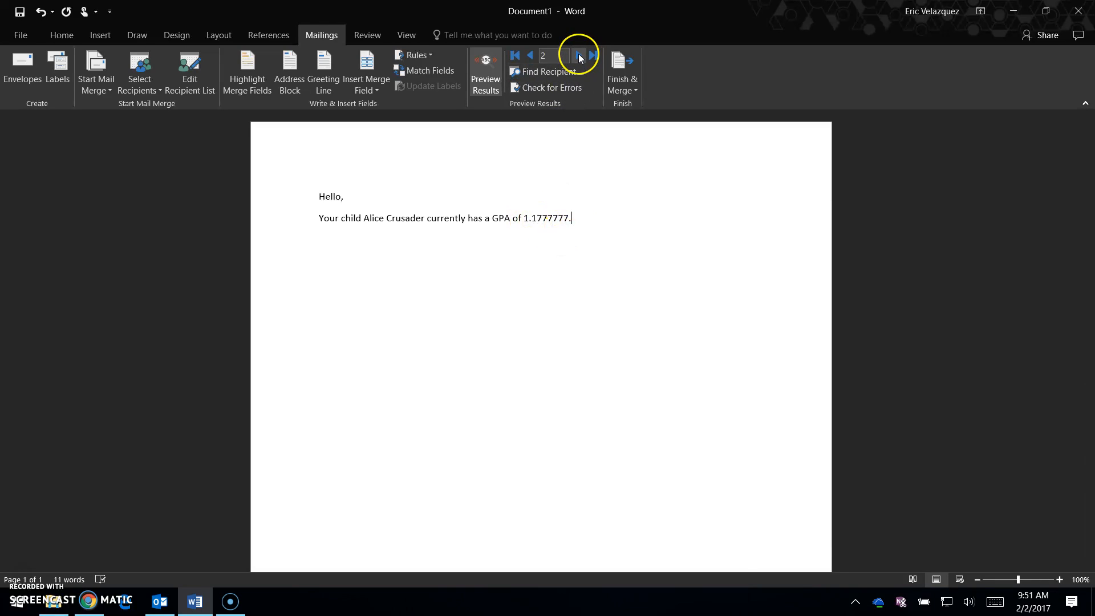
{"action": "left_click", "coordinate": [578, 55]}
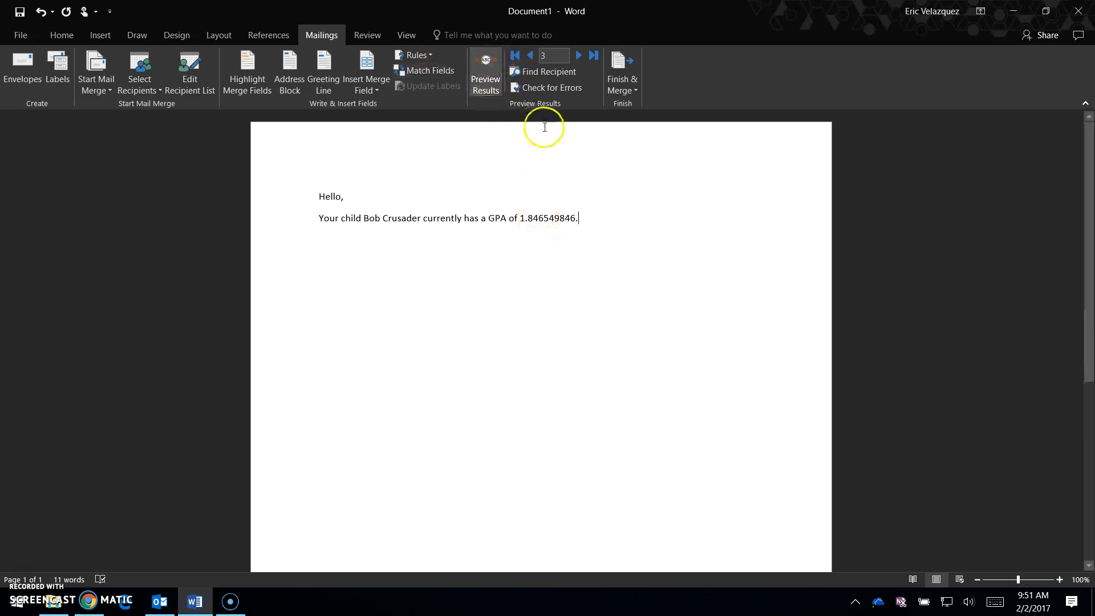
{"action": "mouse_move", "coordinate": [478, 244]}
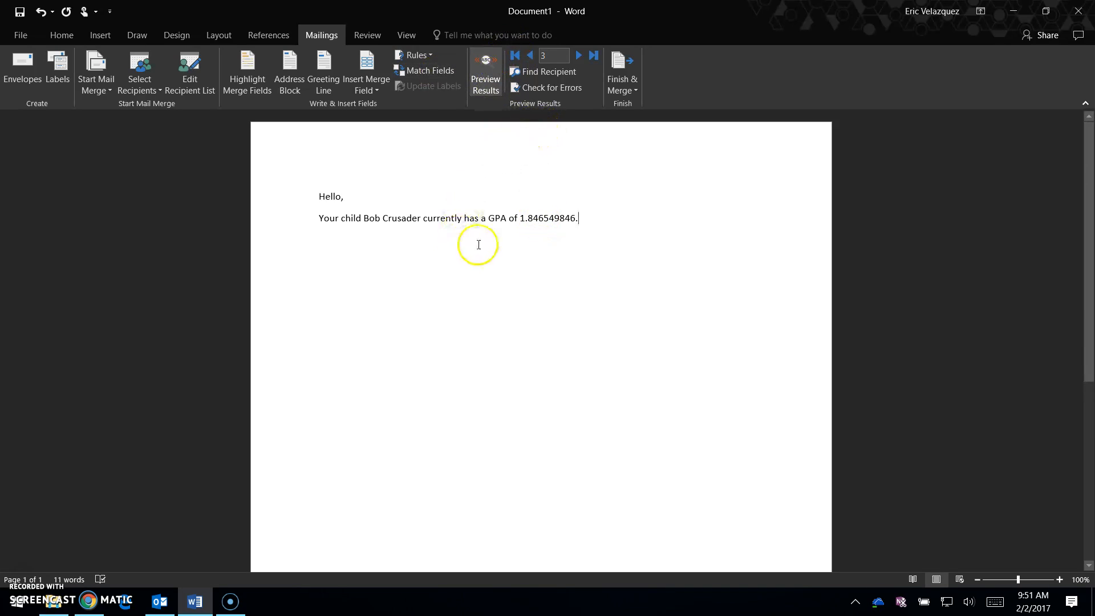
Step: Add the note 'Press Alt + F9' and reveal the First_Name, Last_Name and GPA MERGEFIELD codes
{"action": "type", "text": "P"}
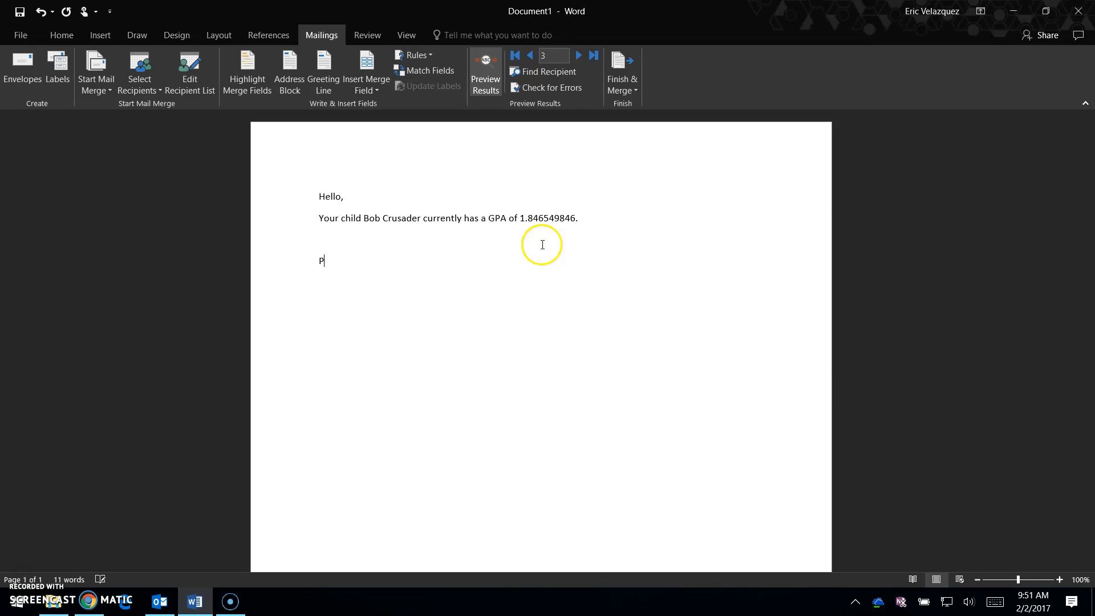
{"action": "type", "text": "ress Alt"}
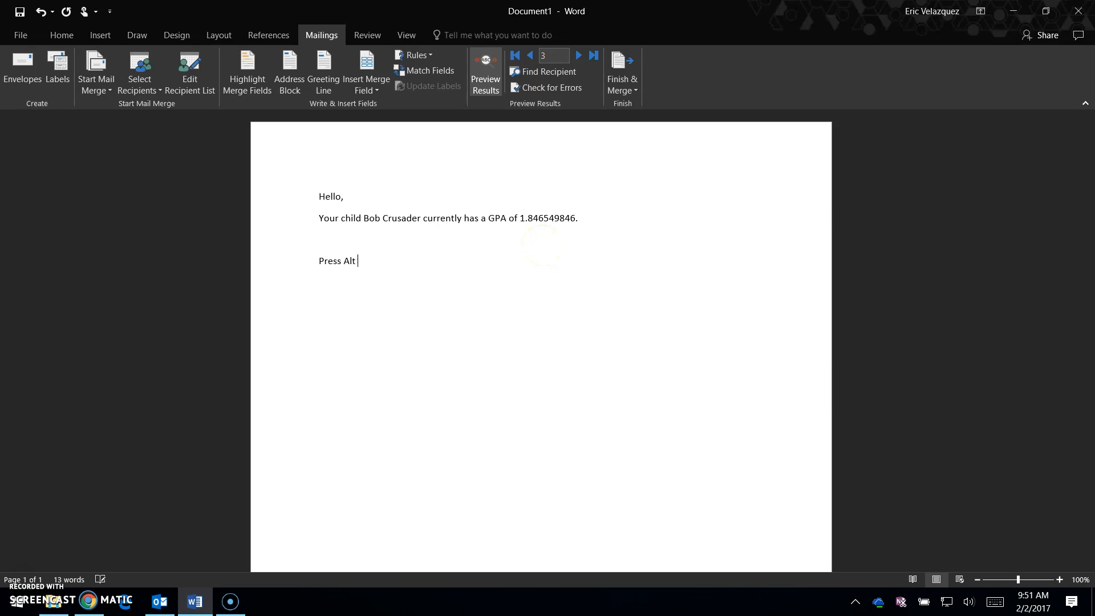
{"action": "type", "text": "+ F"}
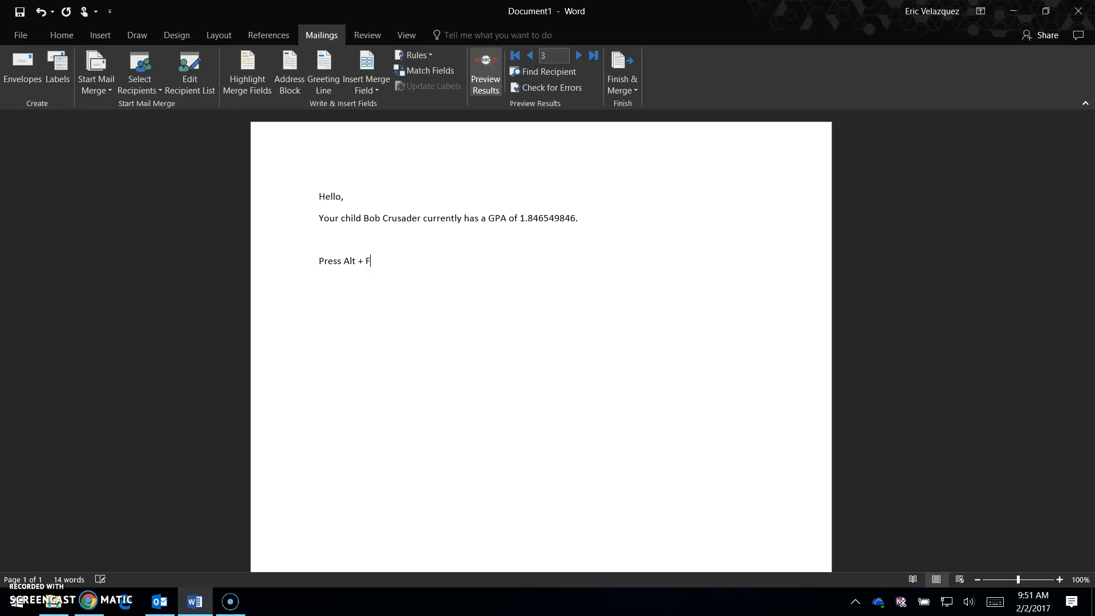
{"action": "type", "text": "9"}
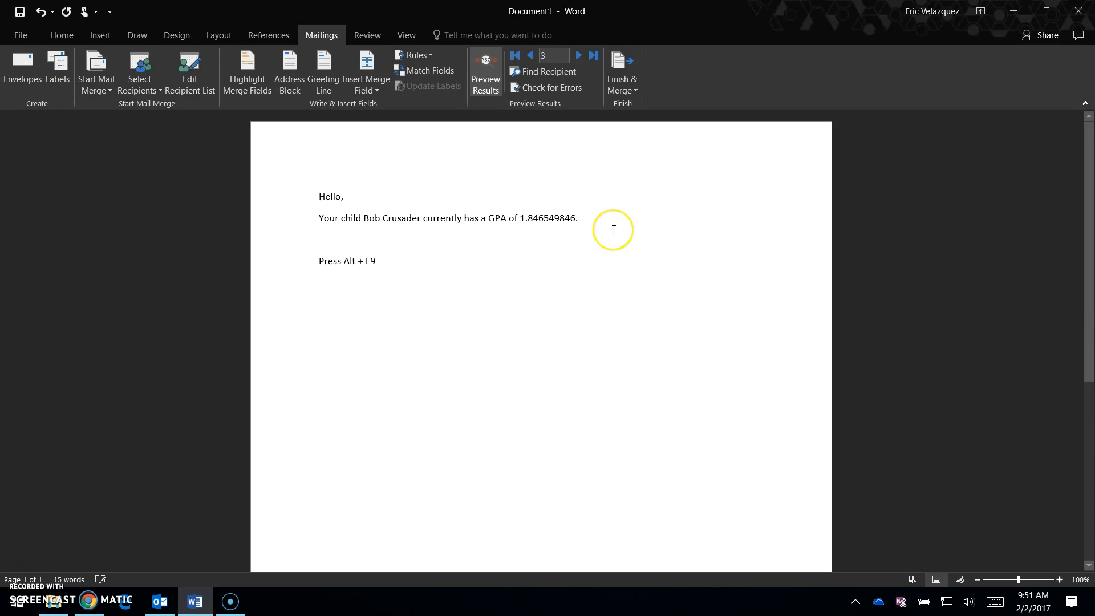
{"action": "key", "text": "alt"}
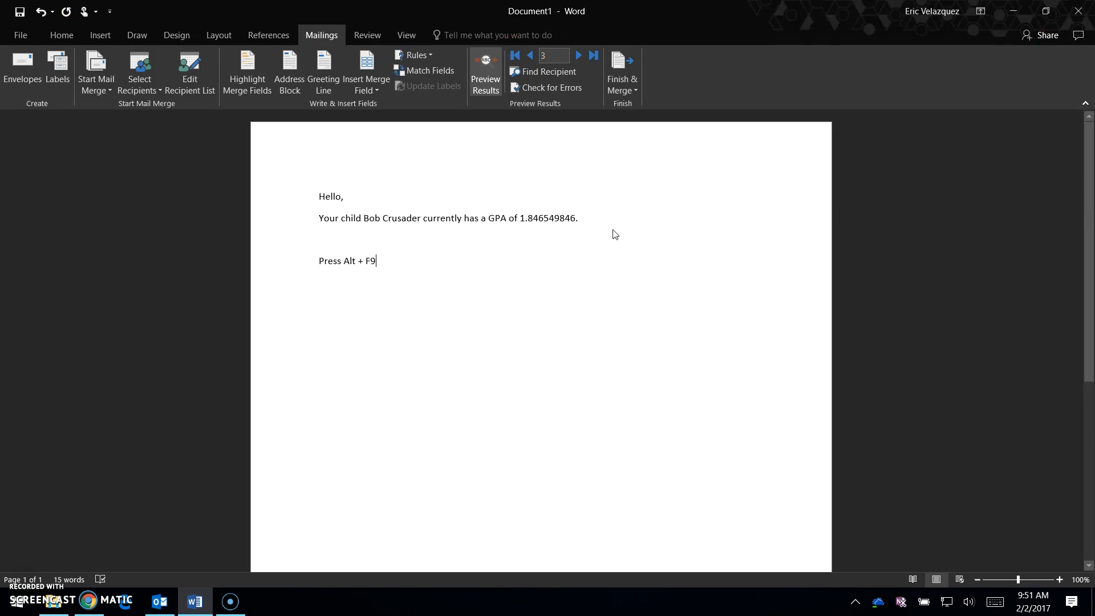
{"action": "key", "text": "alt+F9"}
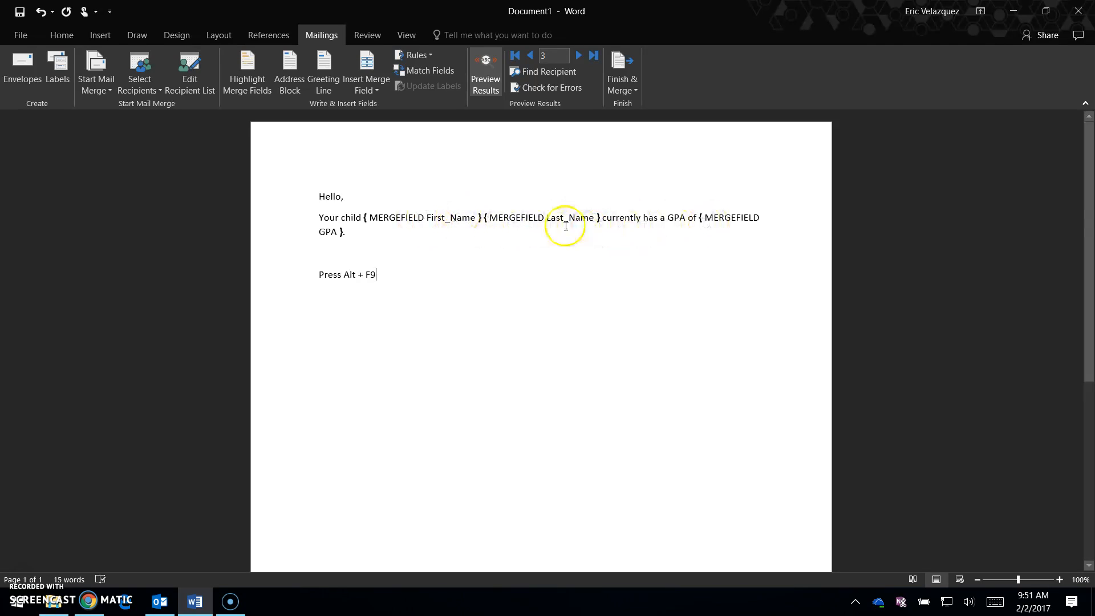
{"action": "mouse_move", "coordinate": [534, 260]}
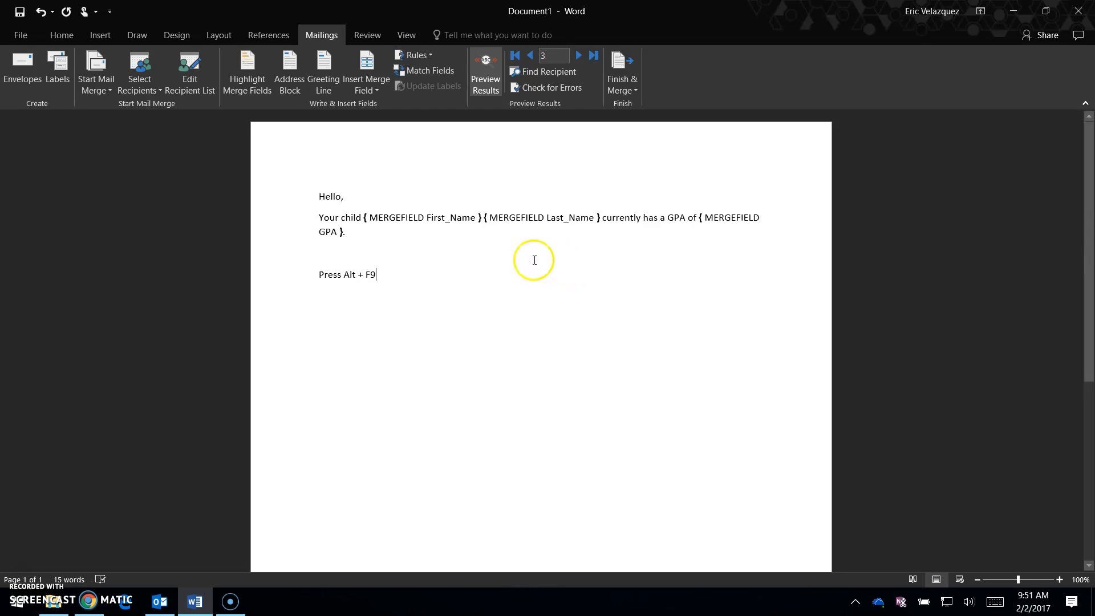
{"action": "mouse_move", "coordinate": [784, 219]}
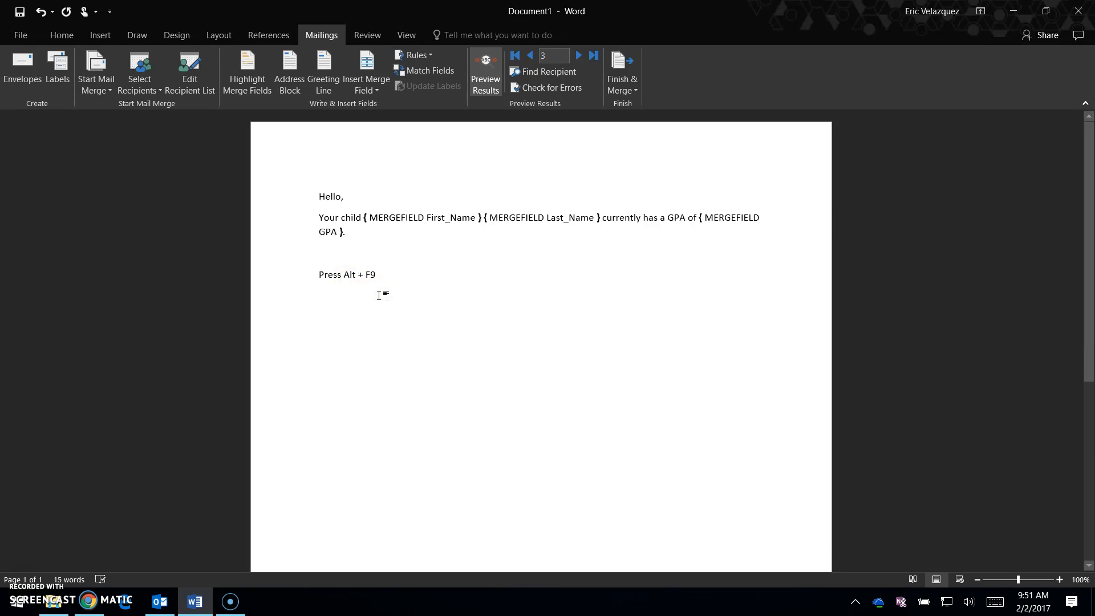
Step: Add the \# "0.00" numeric switch to the GPA field so Bob Crusader's GPA reads 1.85
{"action": "type", "text": "\\"}
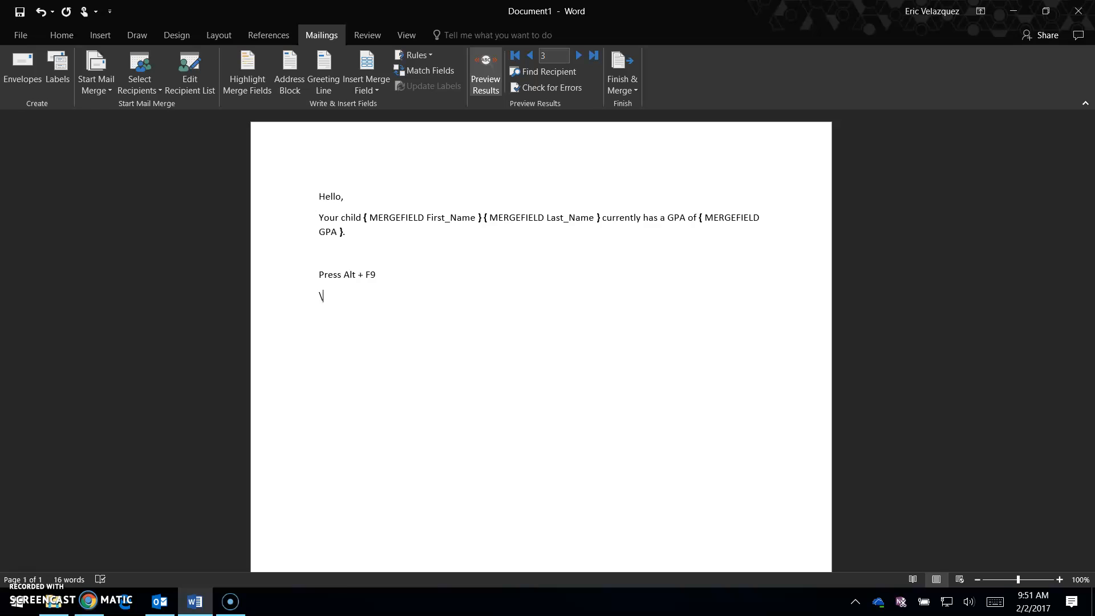
{"action": "type", "text": "# “"}
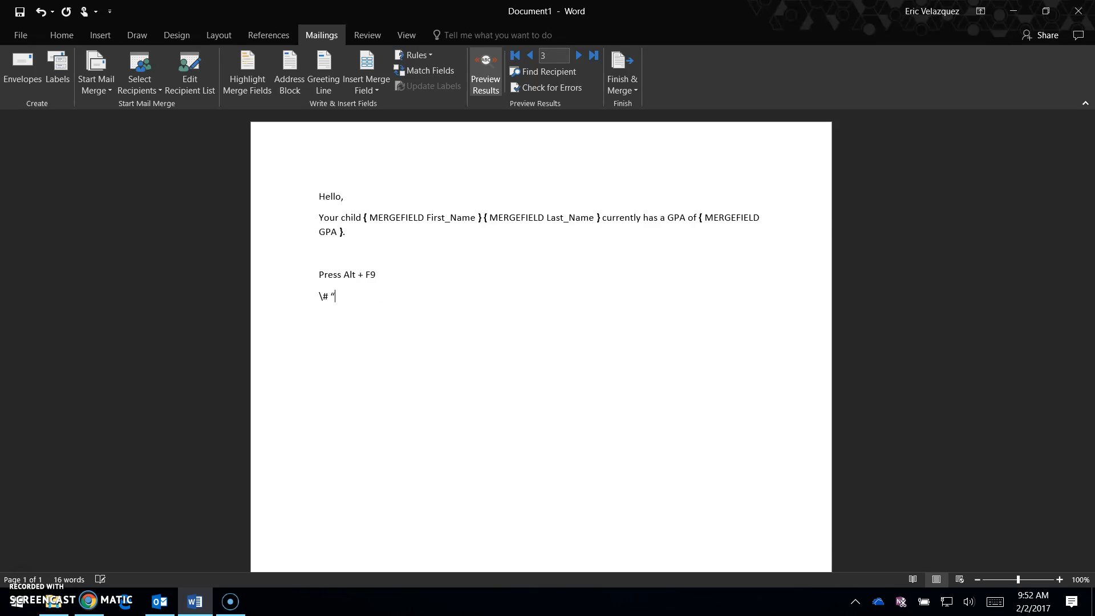
{"action": "type", "text": "0.0"}
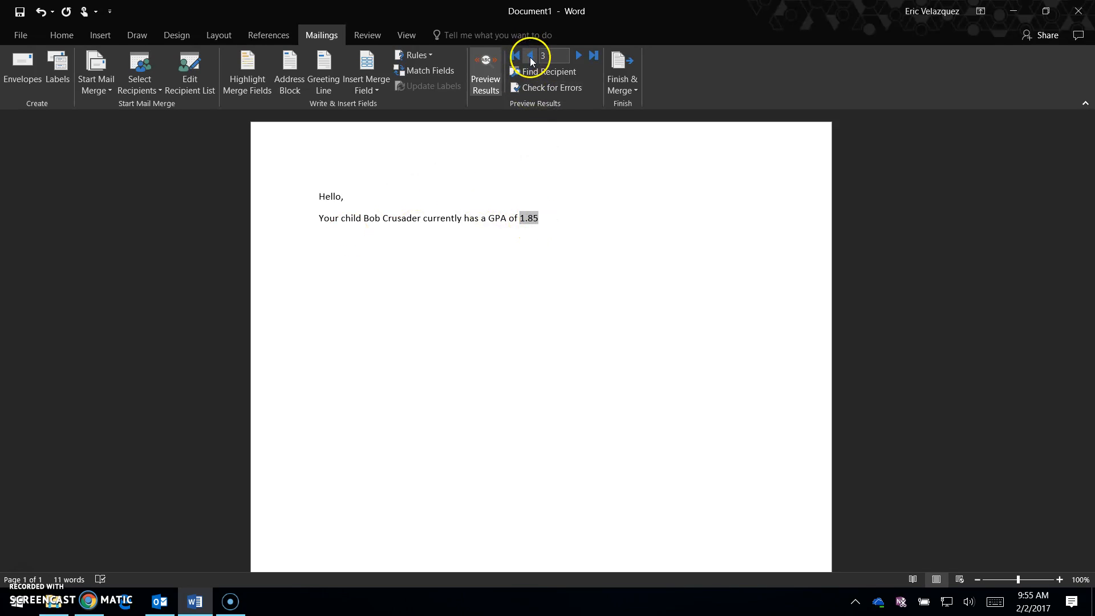
{"action": "left_click", "coordinate": [529, 55]}
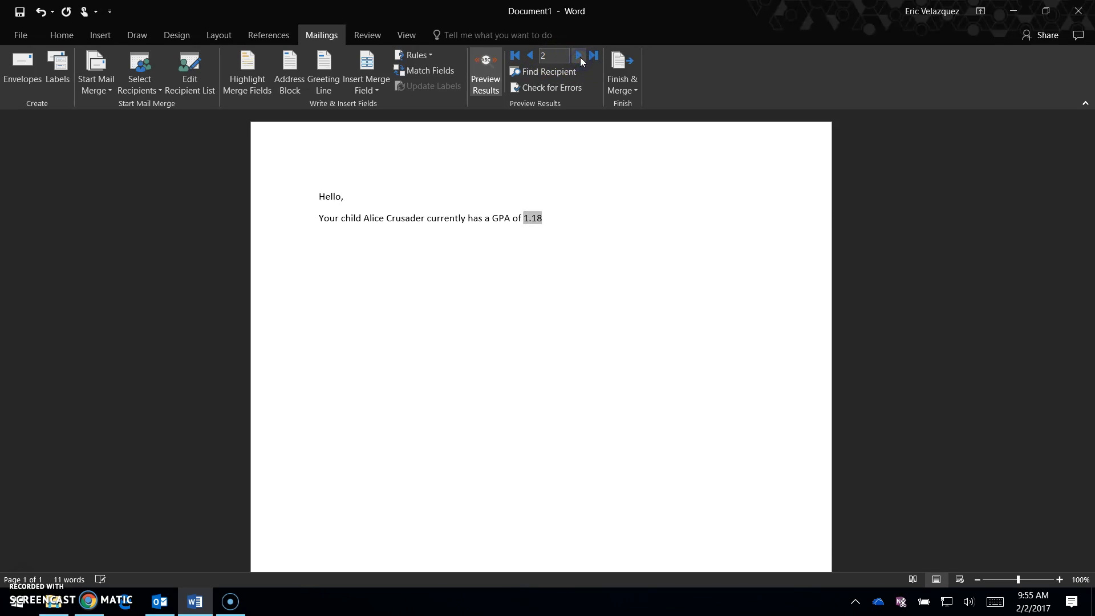
{"action": "left_click", "coordinate": [580, 55]}
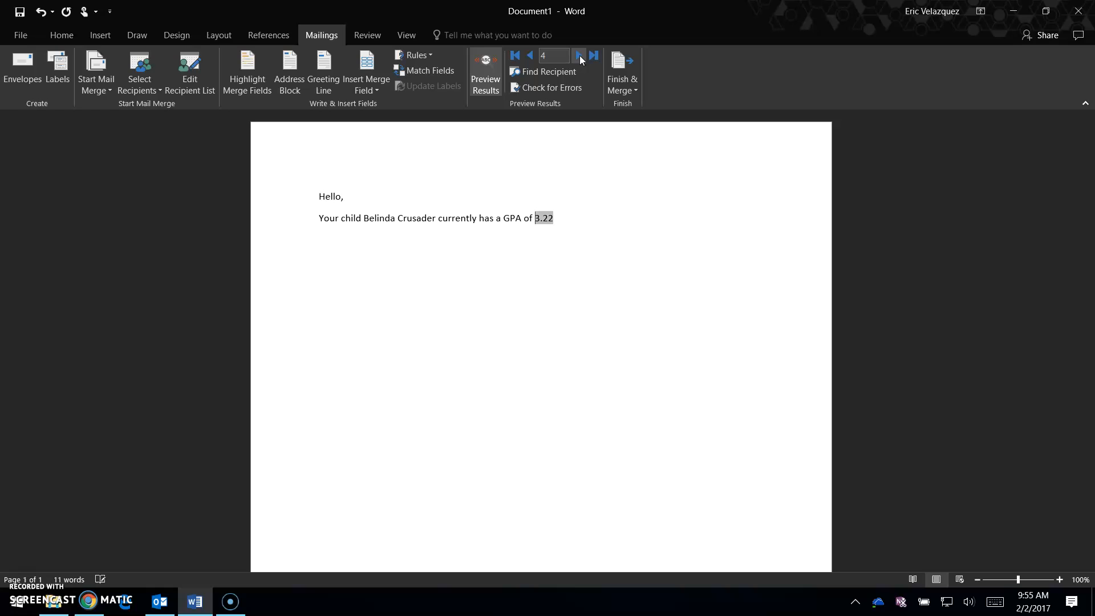
{"action": "left_click", "coordinate": [580, 55]}
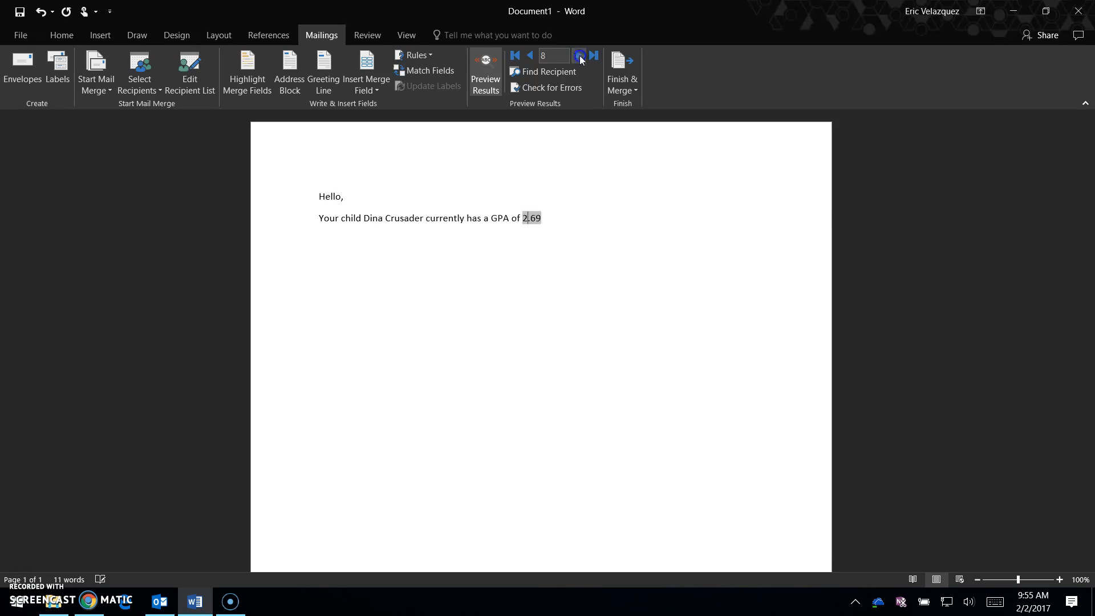
{"action": "left_click", "coordinate": [578, 55]}
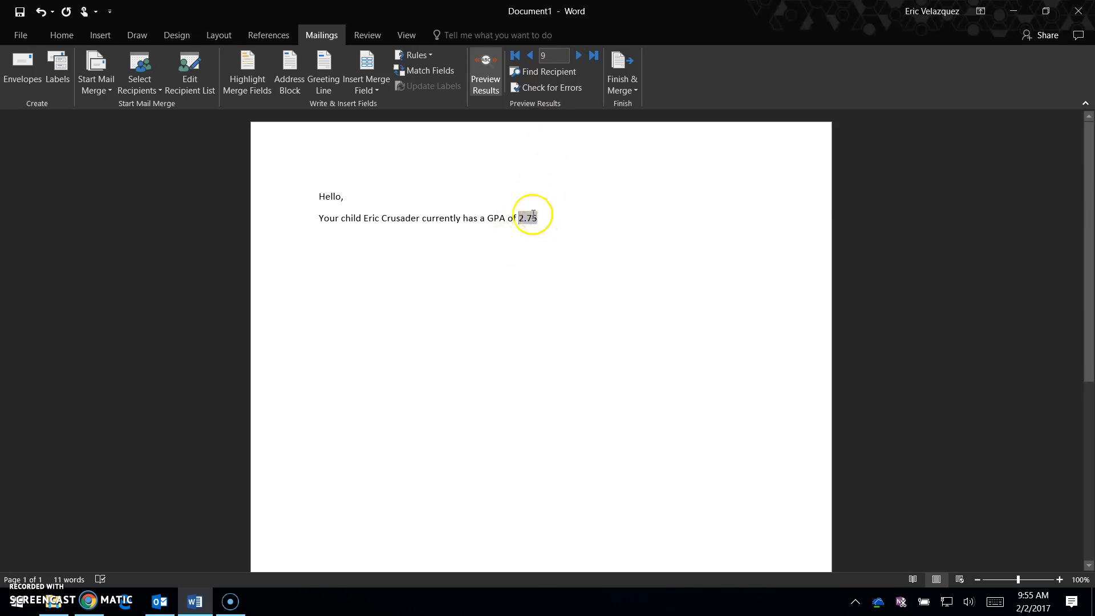
{"action": "left_click", "coordinate": [529, 55]}
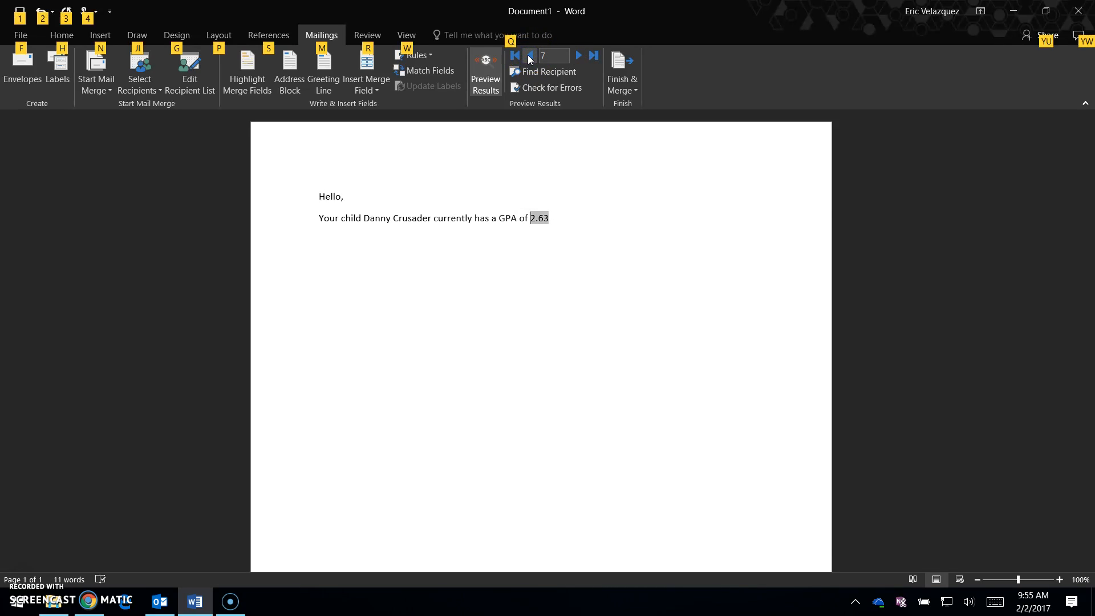
Step: Show the field codes again and add the notes 'Alt + F9' and '\# "0.00' below the letter
{"action": "left_click", "coordinate": [486, 70]}
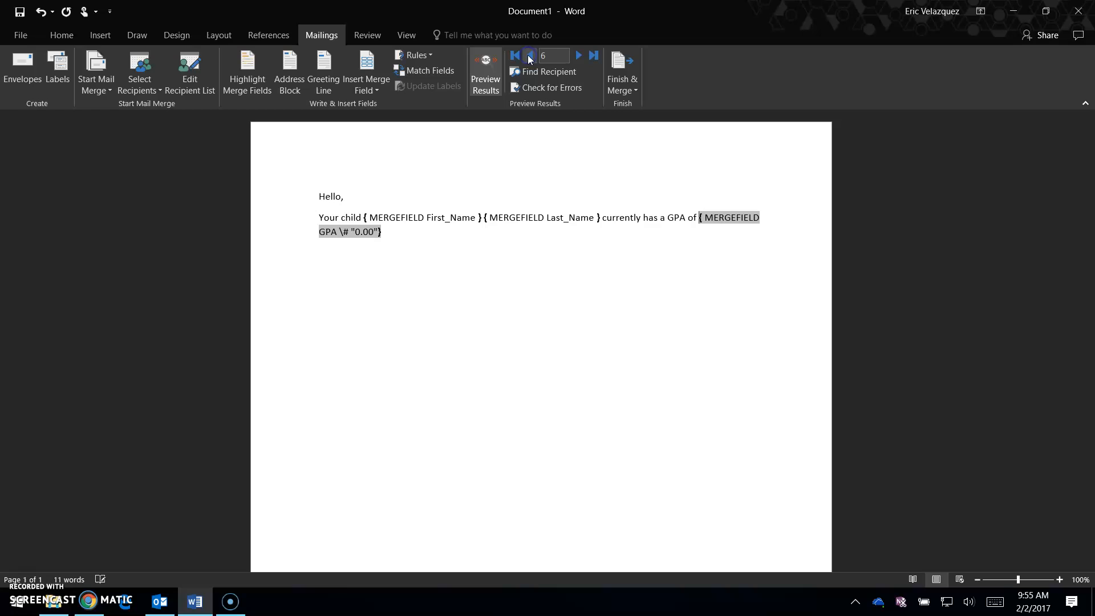
{"action": "type", "text": "A"}
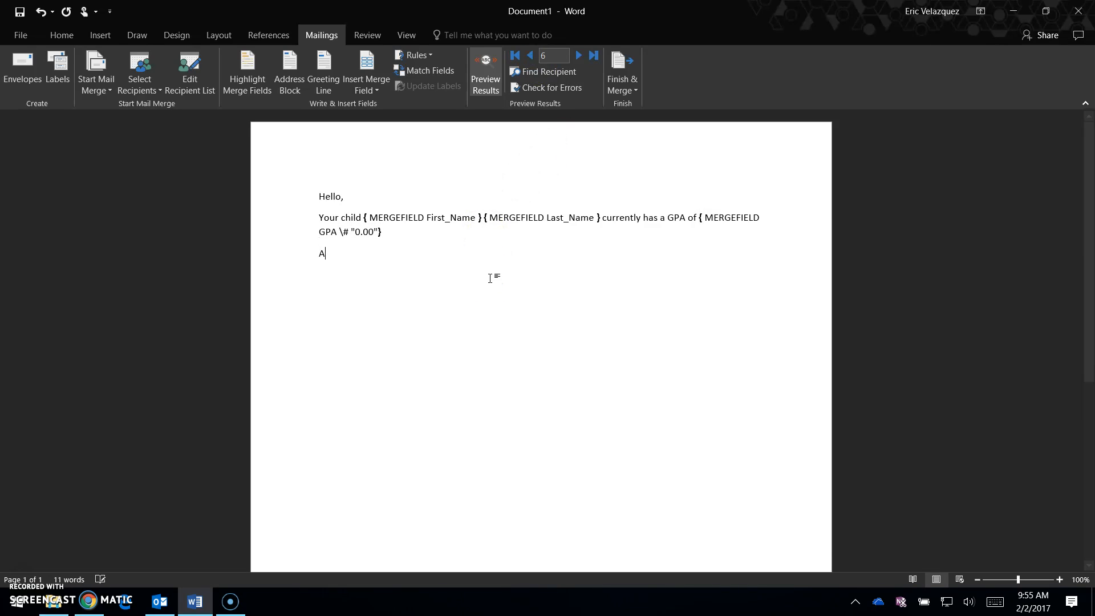
{"action": "type", "text": "lt + F9"}
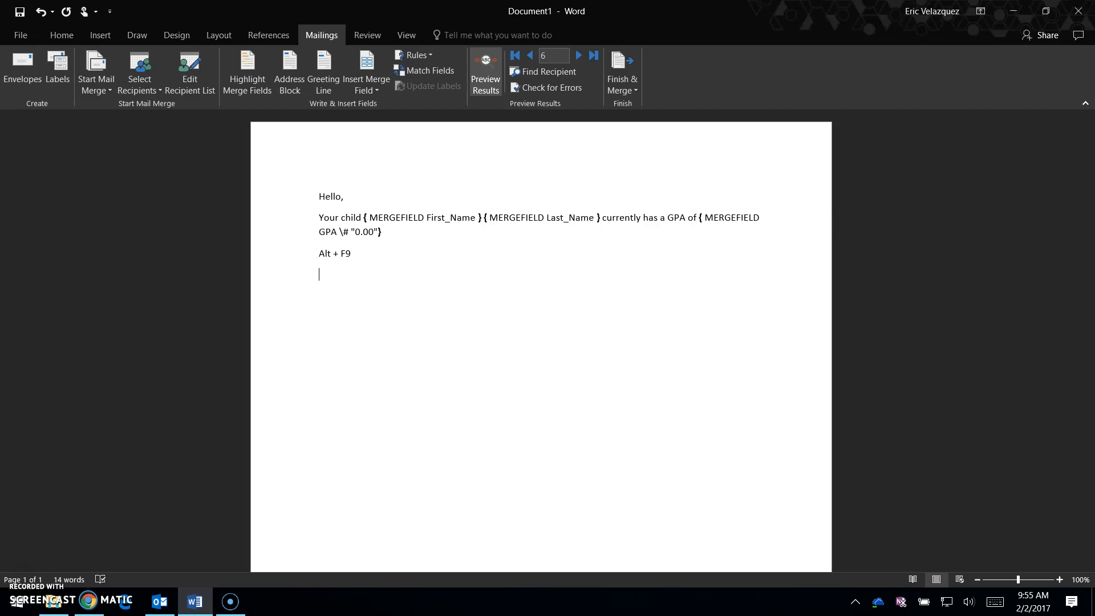
{"action": "type", "text": "\\# “"}
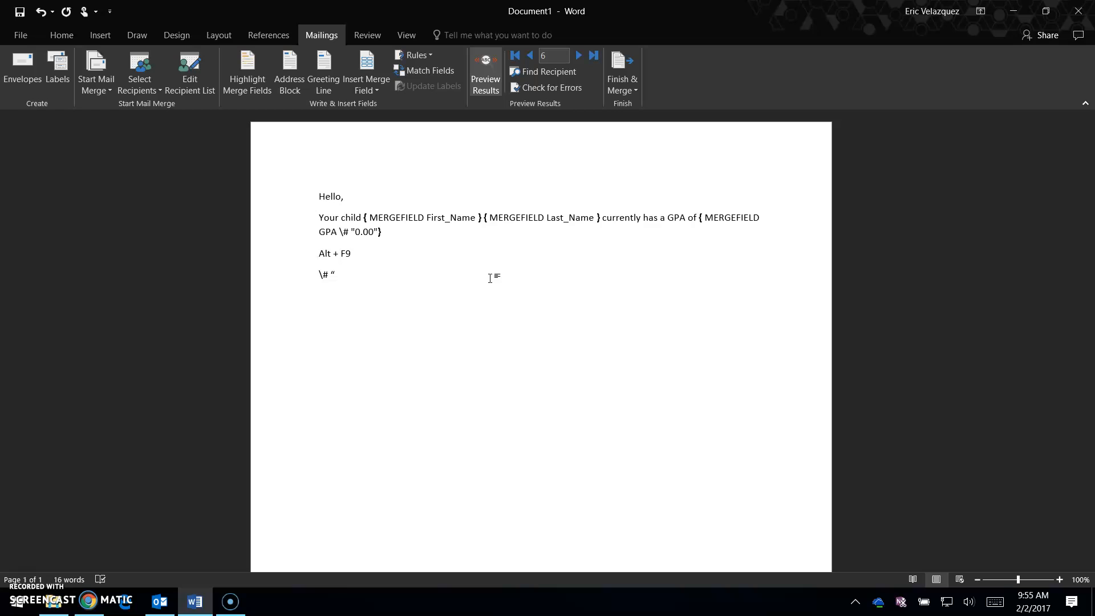
{"action": "type", "text": "0.00"}
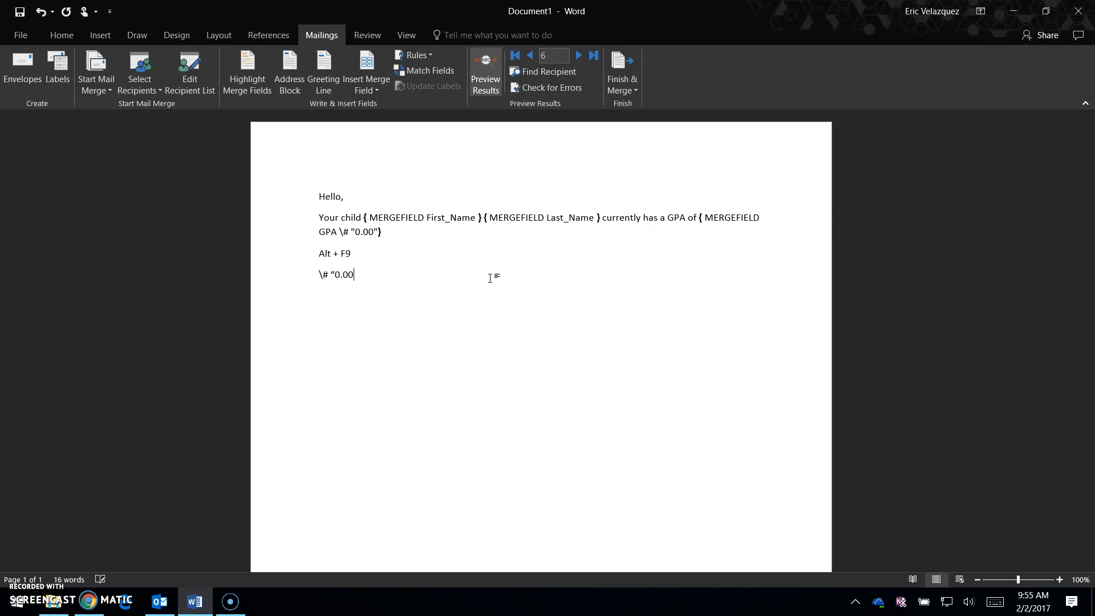